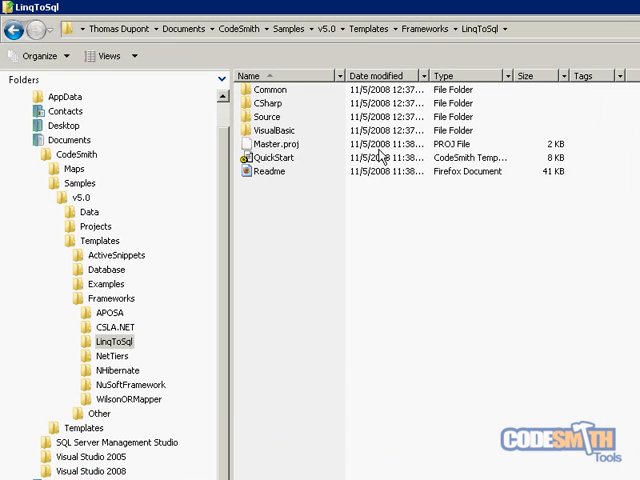
Select the QuickStart.cst template in the LinqToSql framework templates folder
left_click(282, 156)
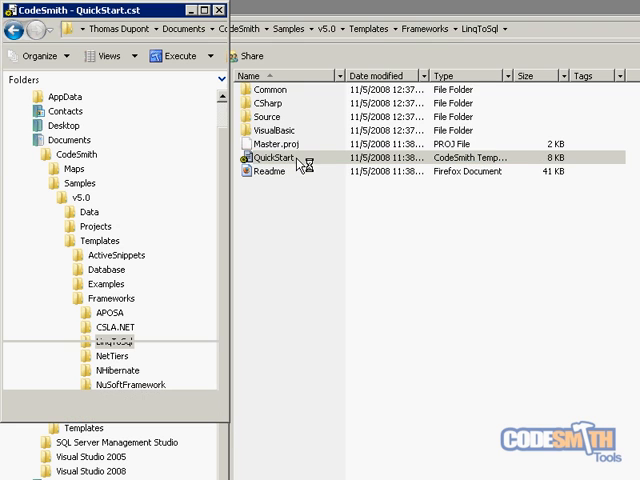
Set SourceDatabase to Petshop via the Database Picker and generate the PetShop solution
double_click(276, 156)
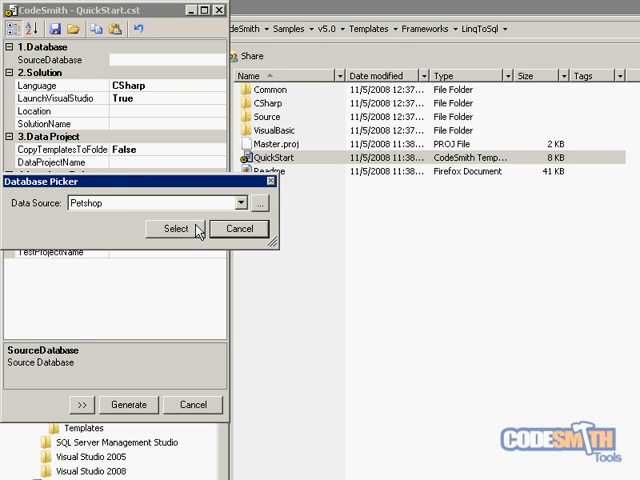
left_click(174, 228)
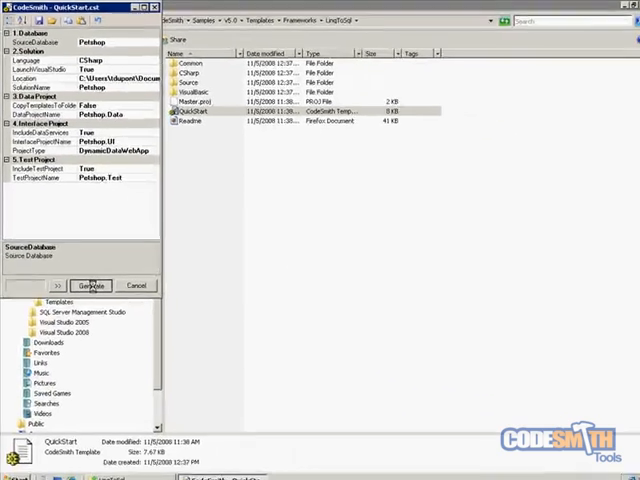
left_click(92, 286)
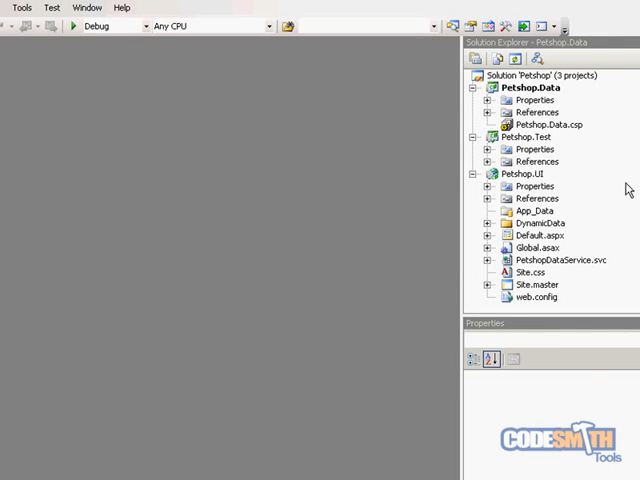
Start the Petshop.UI project from Solution Explorer, choosing 'Run without debugging'
right_click(532, 172)
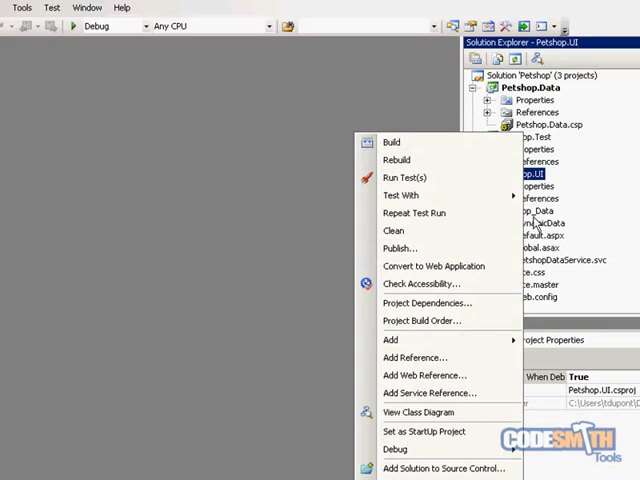
mouse_move(420, 412)
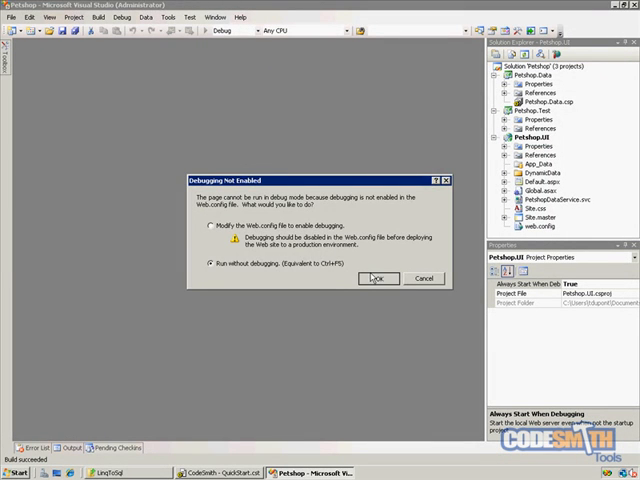
left_click(378, 278)
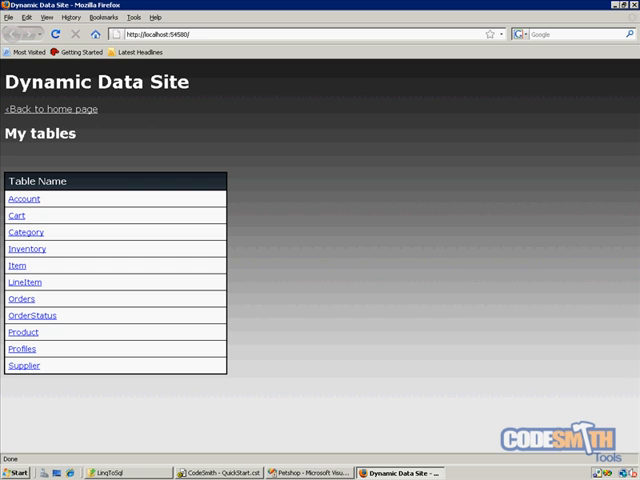
mouse_move(152, 148)
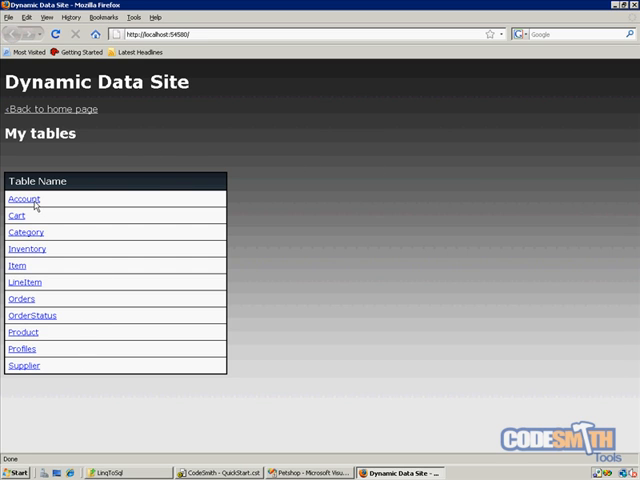
Browse from the Account table to the first account's details and its Profiles entry
left_click(24, 198)
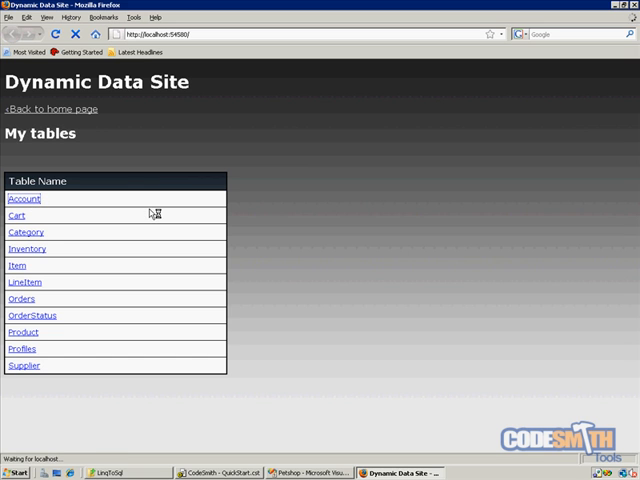
left_click(24, 198)
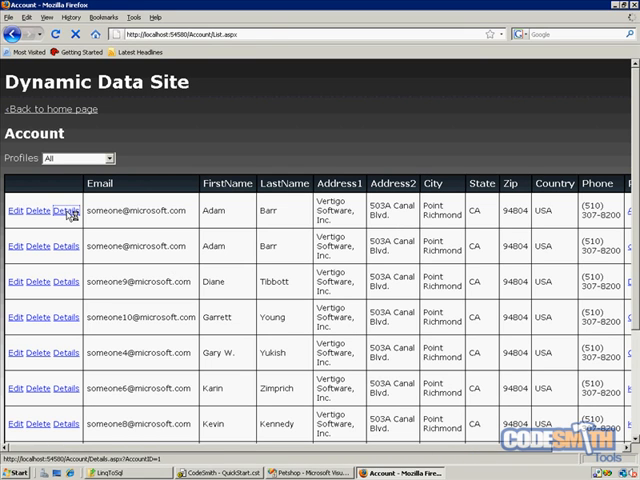
left_click(64, 210)
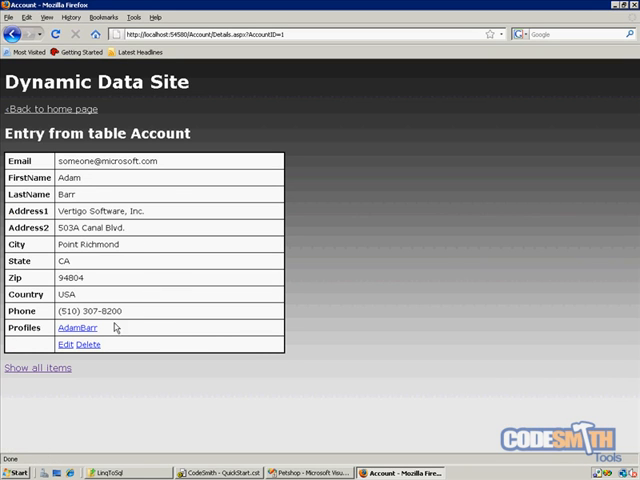
mouse_move(76, 328)
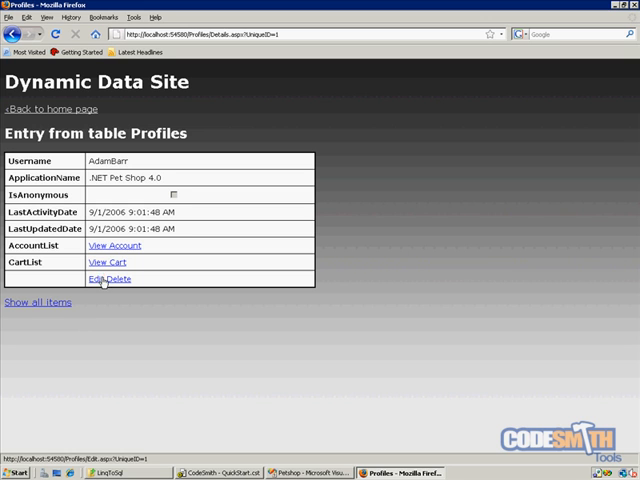
left_click(96, 280)
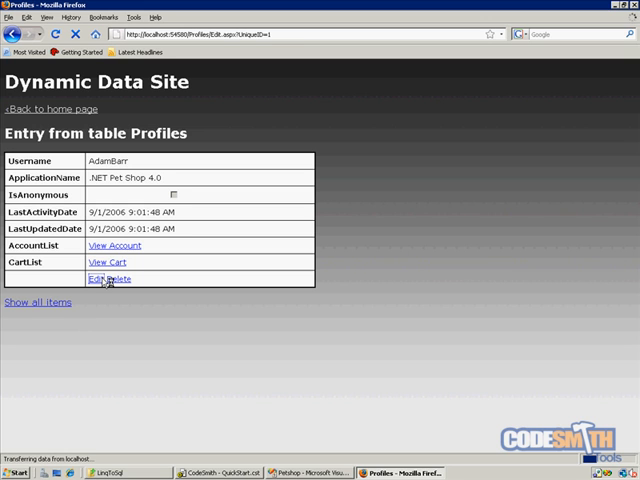
Edit the Profiles entry, cancel without saving, and land on the full Profiles list
left_click(96, 280)
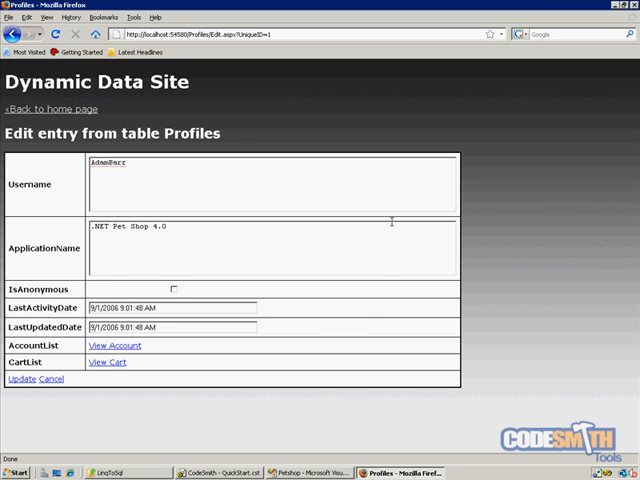
mouse_move(210, 396)
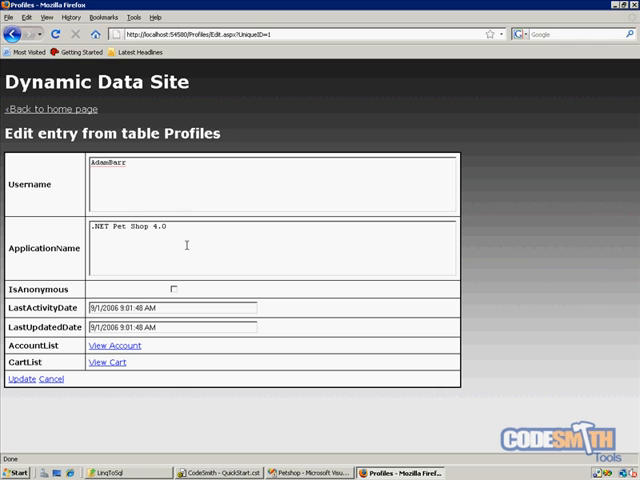
mouse_move(44, 200)
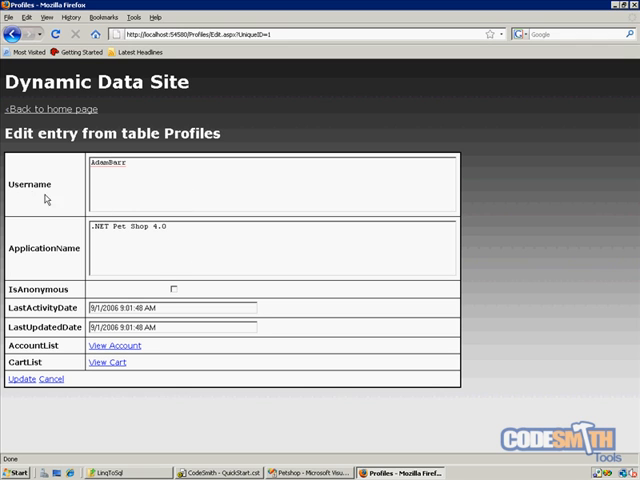
mouse_move(230, 306)
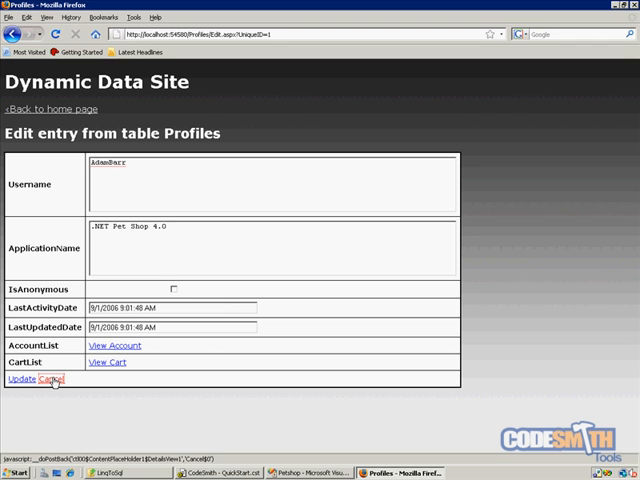
left_click(48, 380)
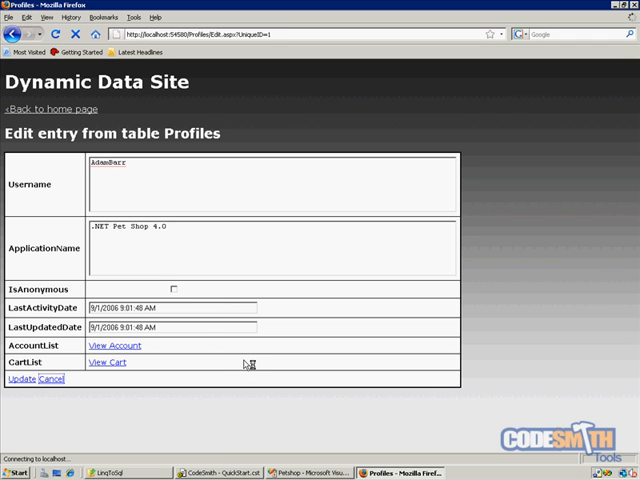
left_click(50, 378)
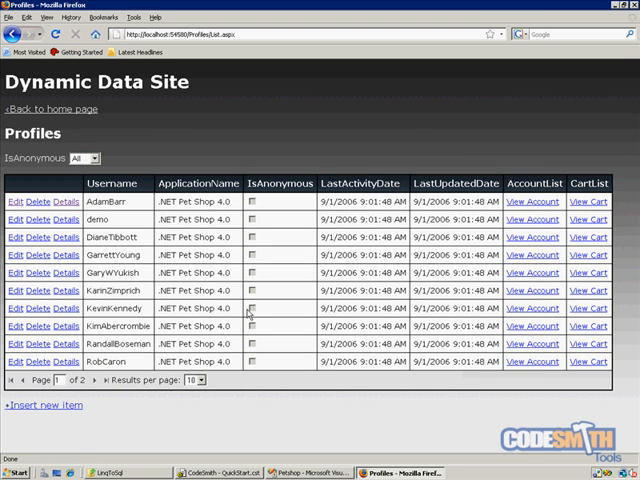
mouse_move(50, 108)
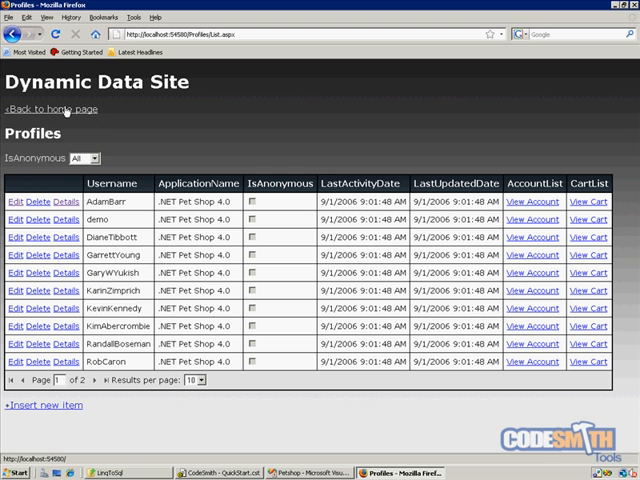
Return to the tables list and browse to the PetshopDataService.svc/Account feed
left_click(48, 108)
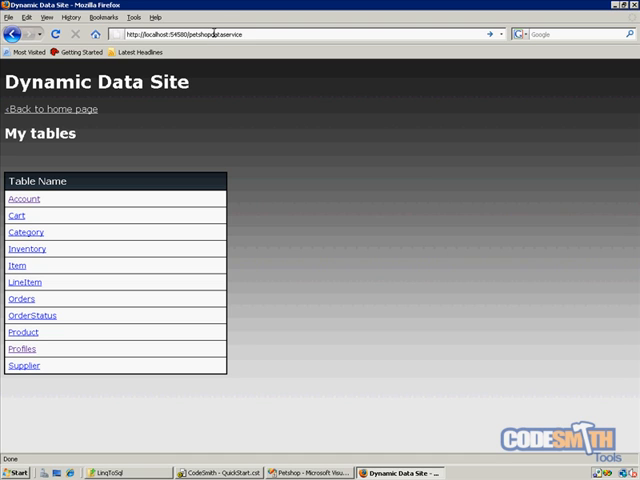
type(".svc/Account")
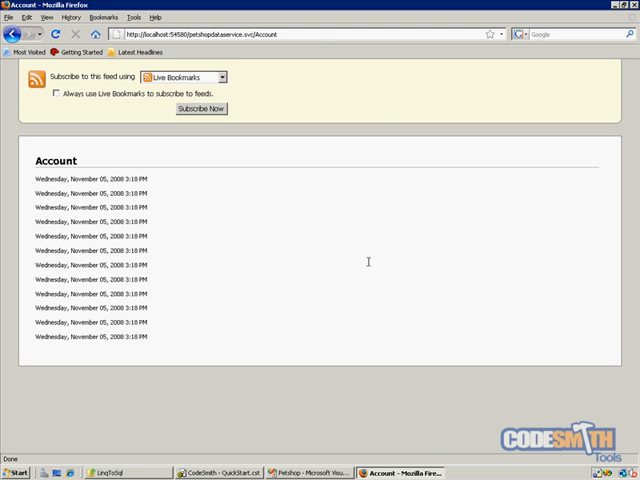
mouse_move(224, 284)
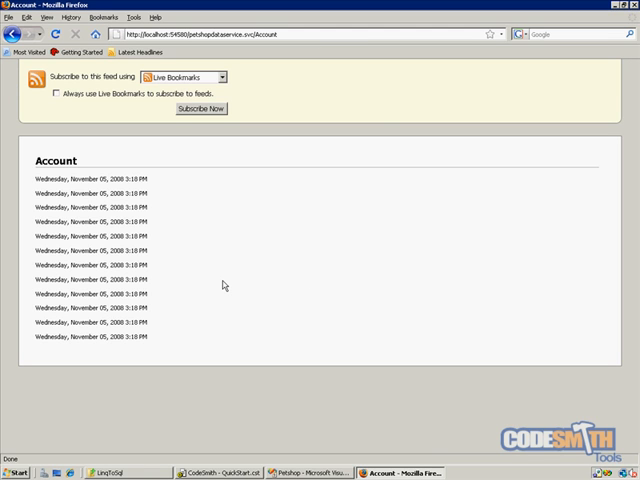
mouse_move(304, 212)
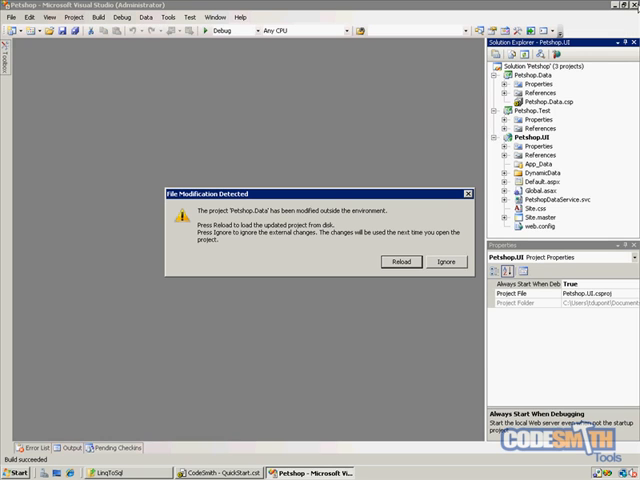
mouse_move(576, 110)
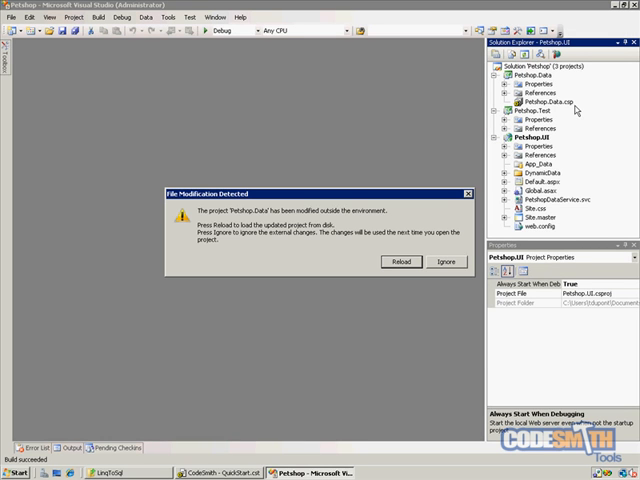
mouse_move(362, 244)
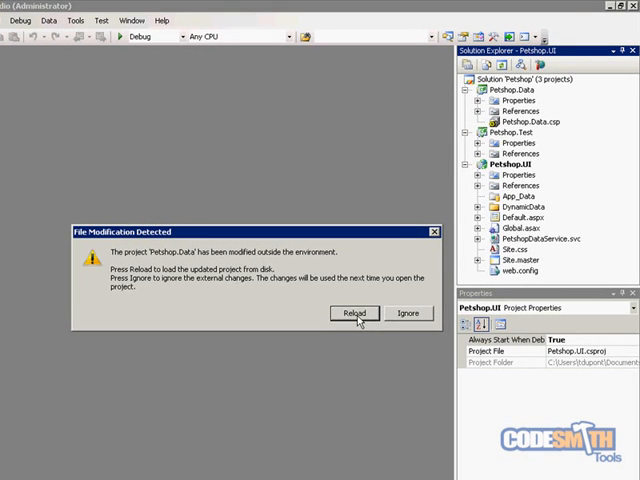
Reload the modified Petshop.Data project from the File Modification Detected dialog
left_click(354, 312)
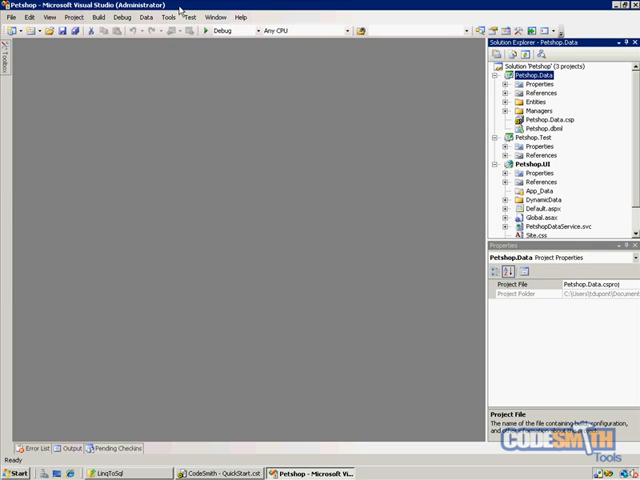
mouse_move(344, 176)
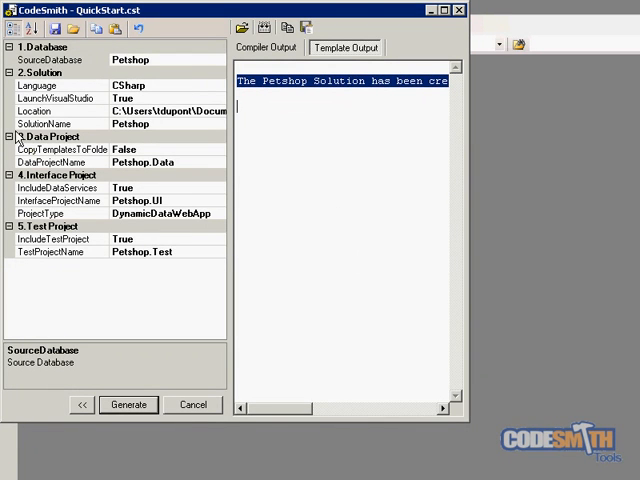
Inspect the solution Location path and DynamicDataWebApp ProjectType, then return to Visual Studio
left_click(164, 112)
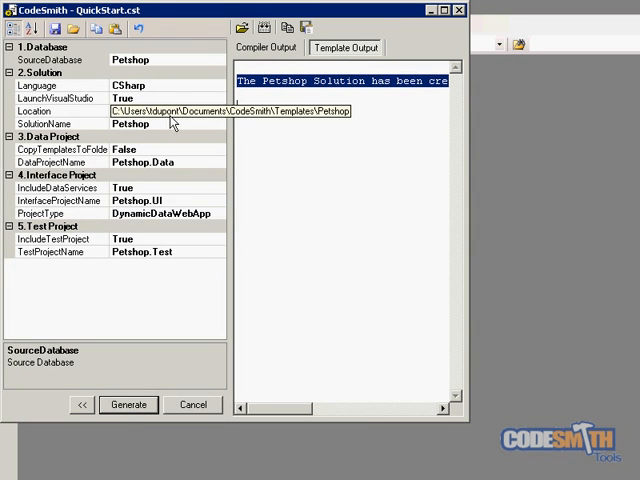
left_click(160, 112)
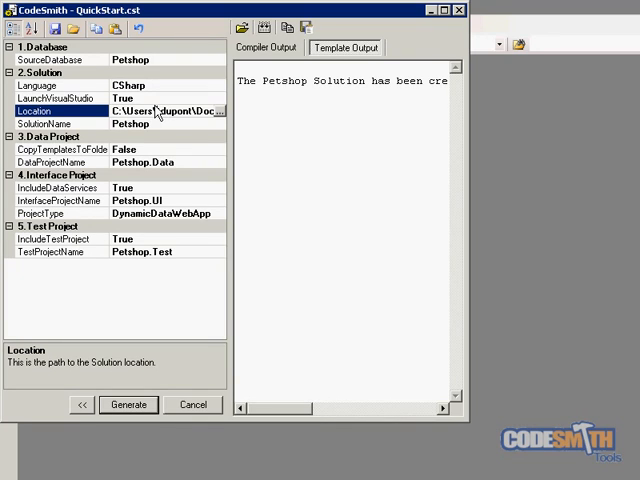
double_click(176, 110)
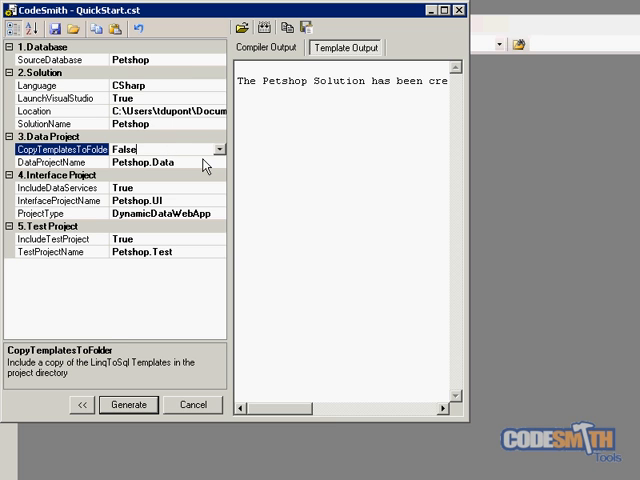
mouse_move(132, 172)
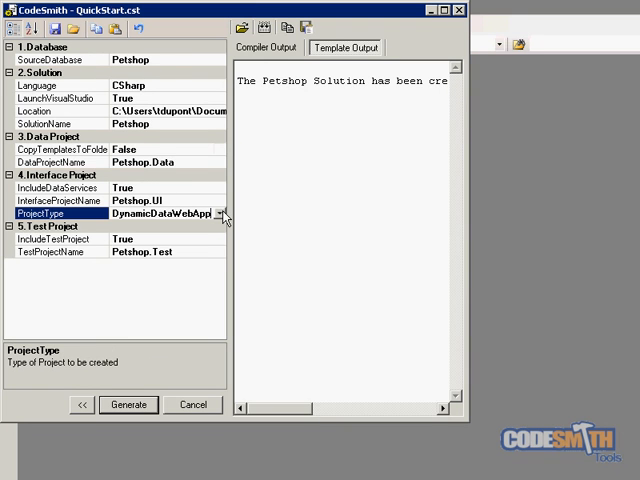
left_click(224, 212)
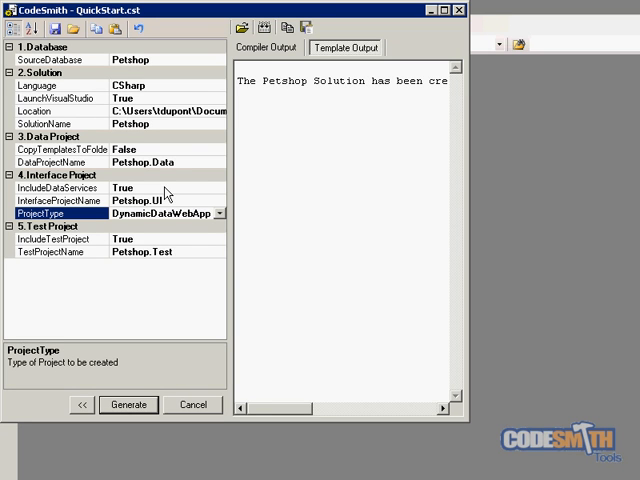
mouse_move(172, 196)
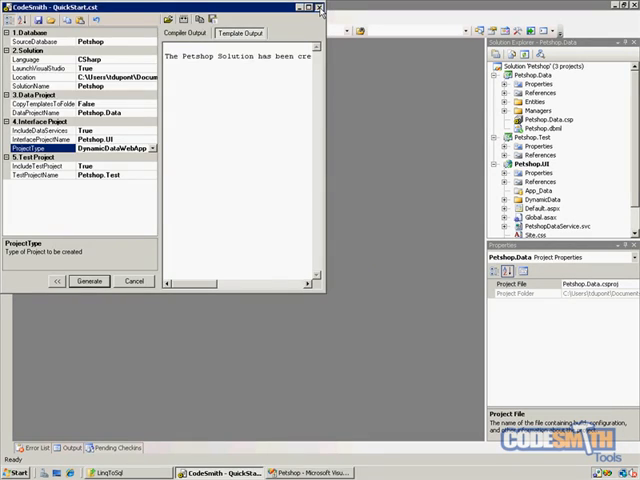
left_click(320, 8)
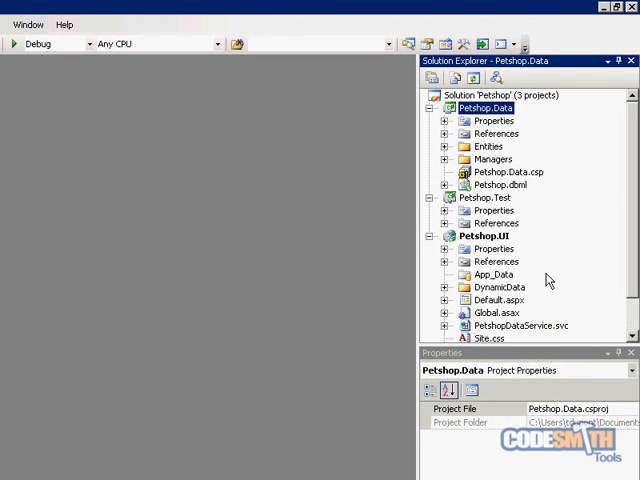
mouse_move(560, 212)
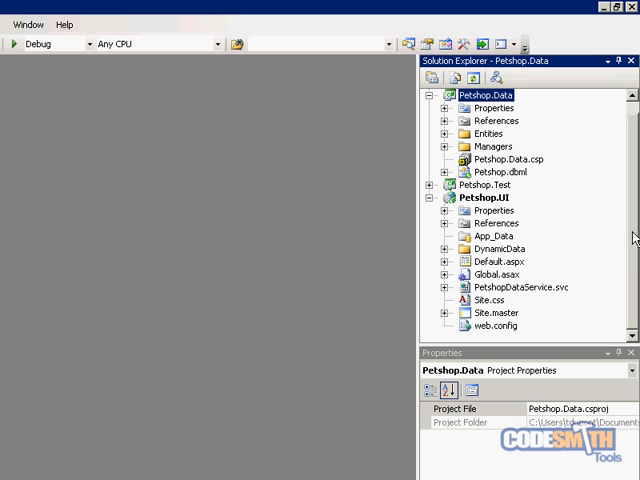
mouse_move(600, 236)
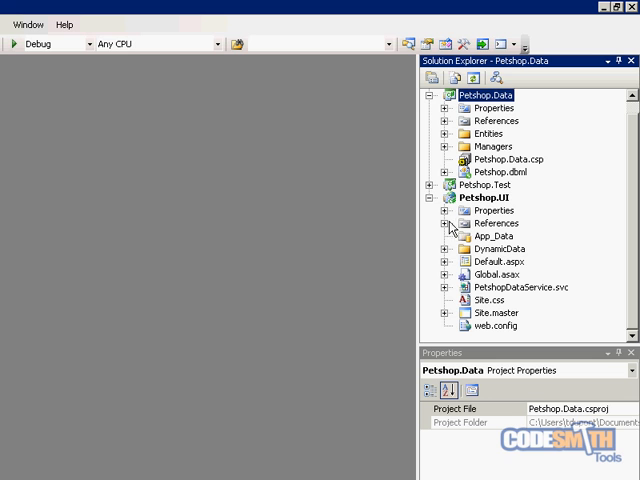
mouse_move(448, 228)
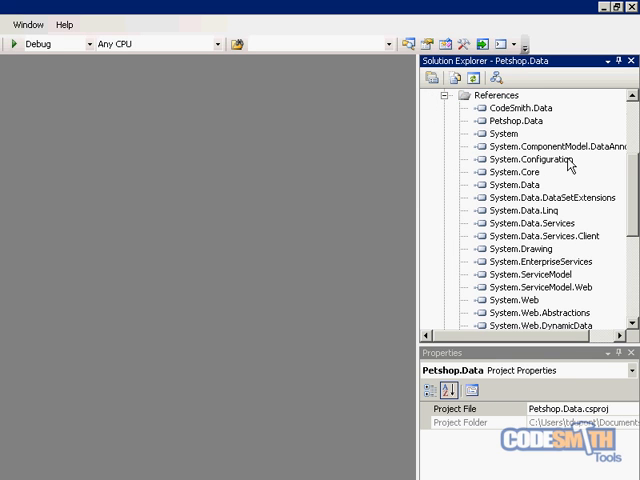
mouse_move(556, 132)
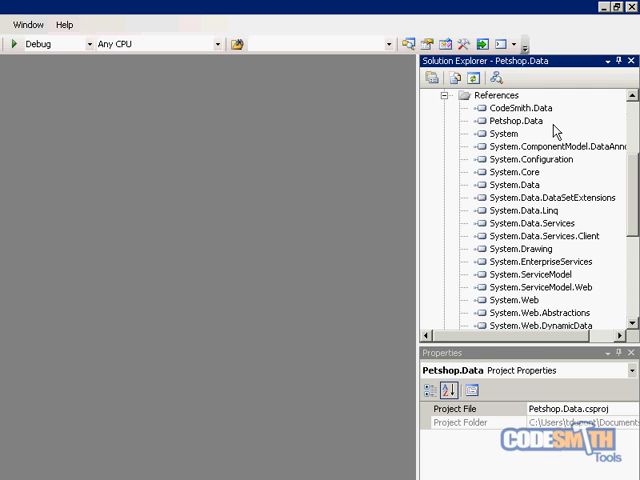
mouse_move(560, 110)
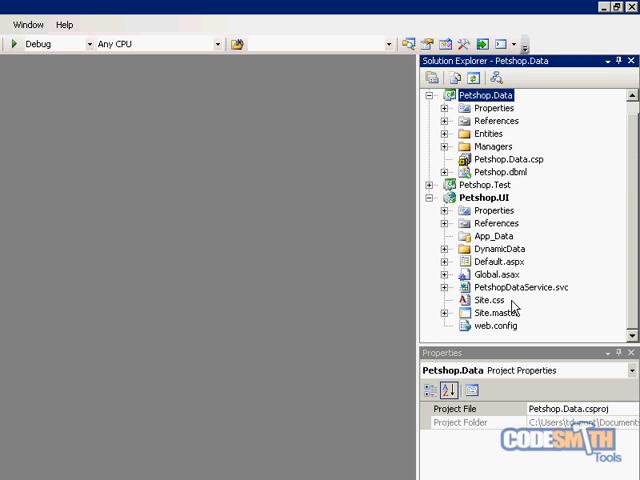
mouse_move(508, 276)
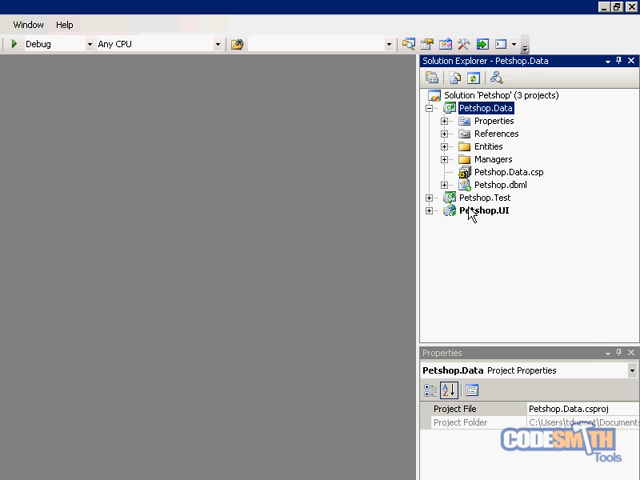
right_click(508, 172)
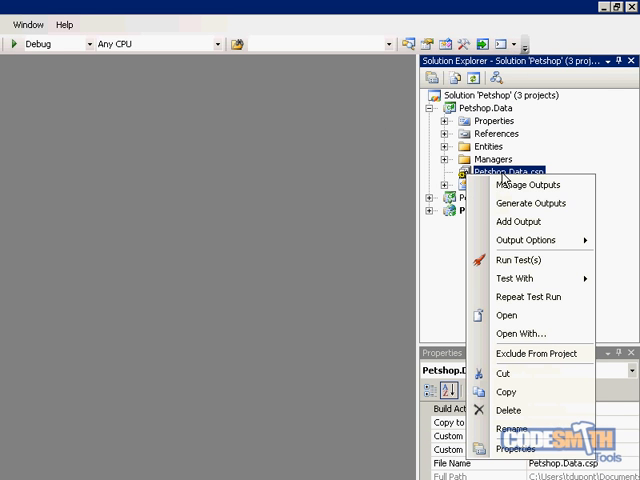
left_click(528, 184)
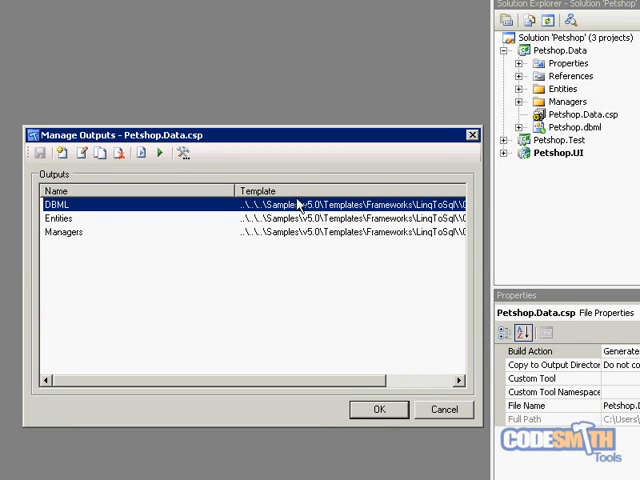
mouse_move(472, 136)
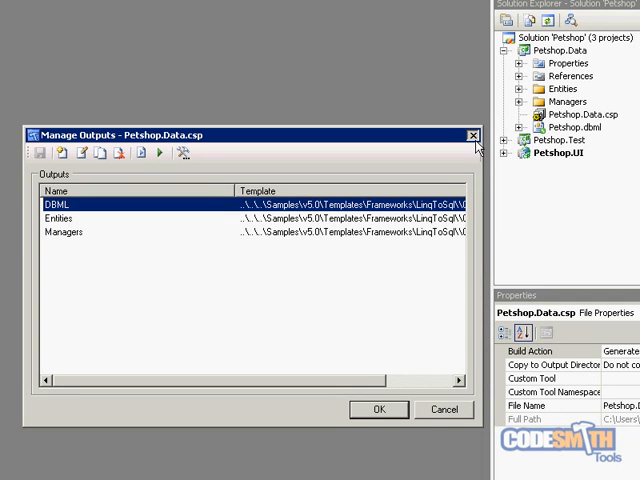
left_click(472, 136)
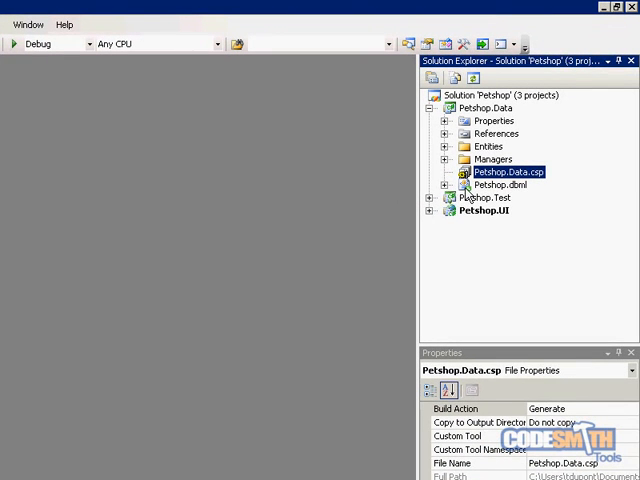
View the Petshop.dbml diagram from Petshop.Data.csp and expand the Entities folder
left_click(446, 184)
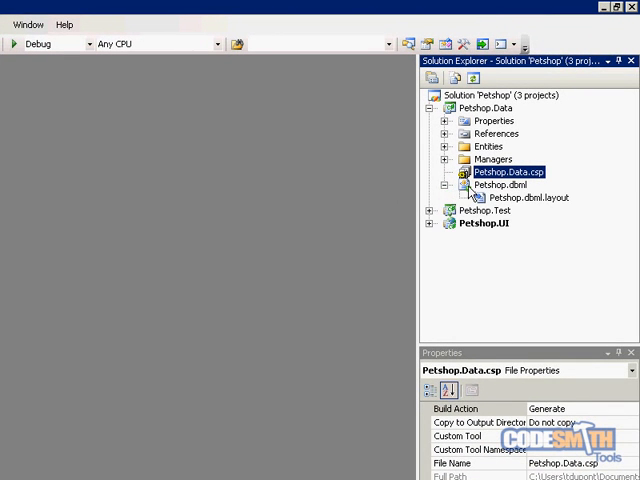
left_click(504, 176)
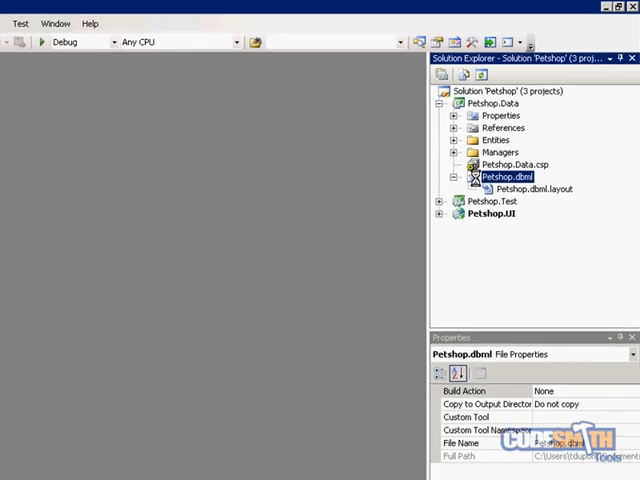
double_click(512, 176)
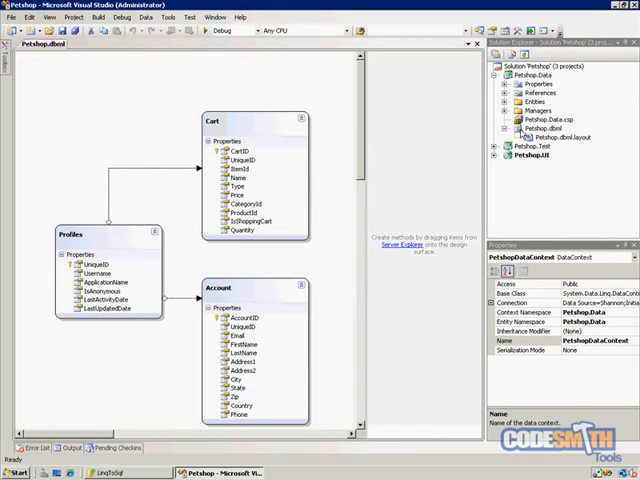
mouse_move(78, 324)
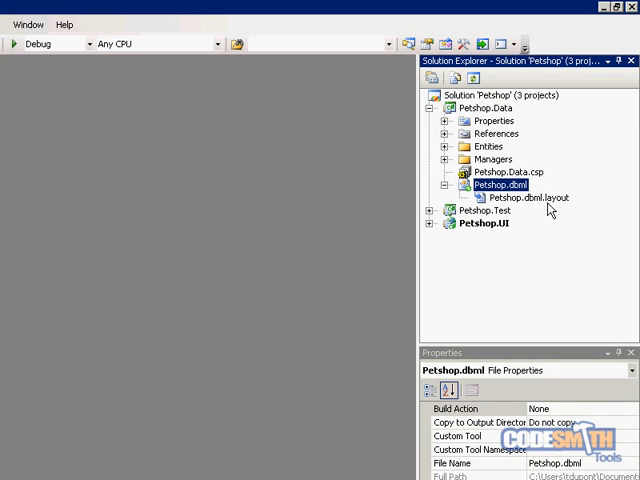
mouse_move(572, 210)
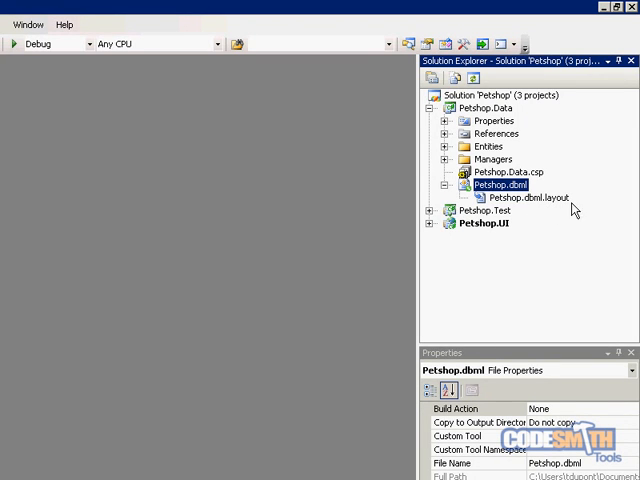
mouse_move(496, 152)
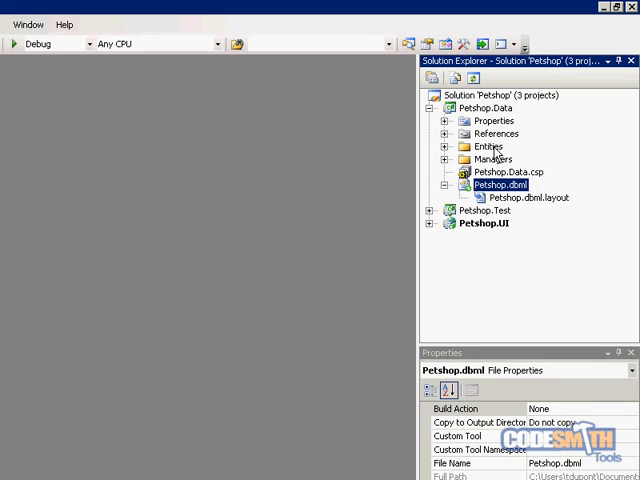
mouse_move(564, 204)
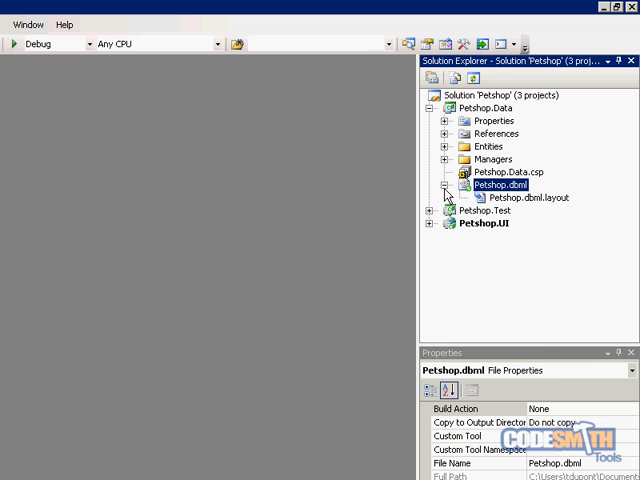
left_click(446, 146)
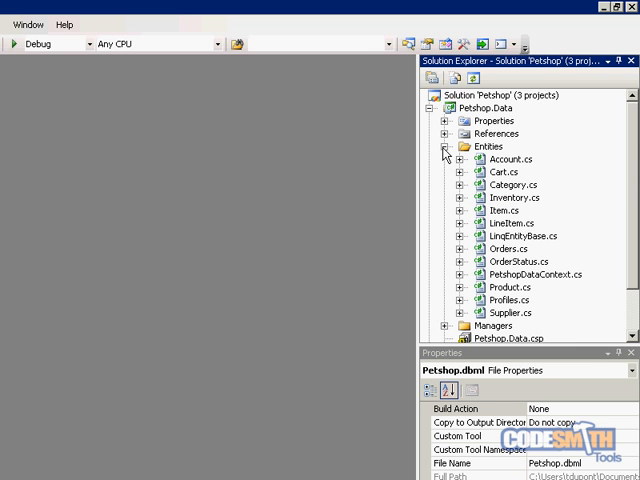
Expand Product.cs to show its generated file and open the Product entity class
left_click(460, 288)
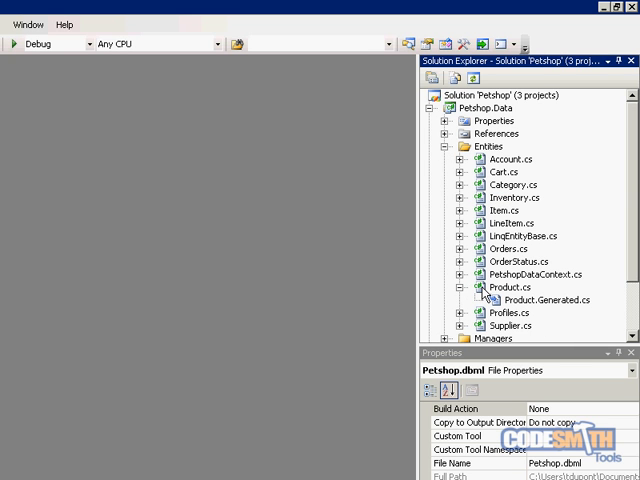
double_click(504, 288)
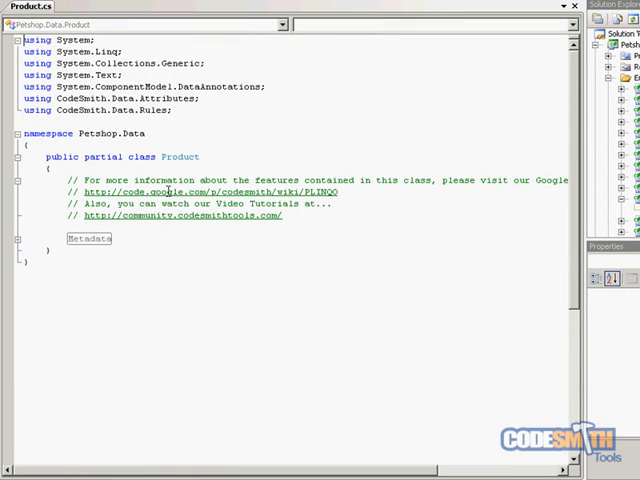
mouse_move(356, 212)
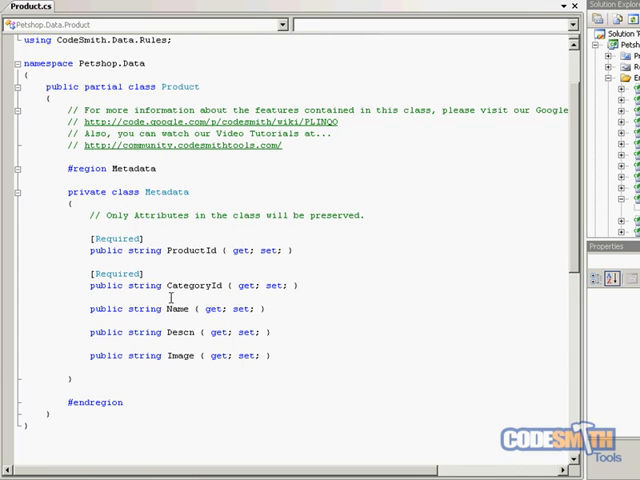
mouse_move(326, 324)
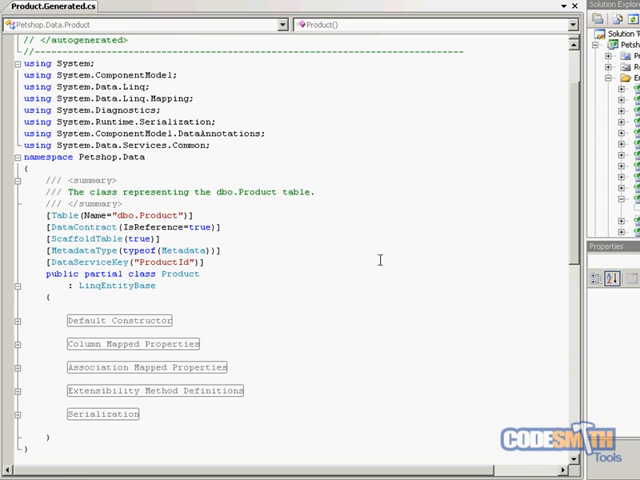
mouse_move(296, 332)
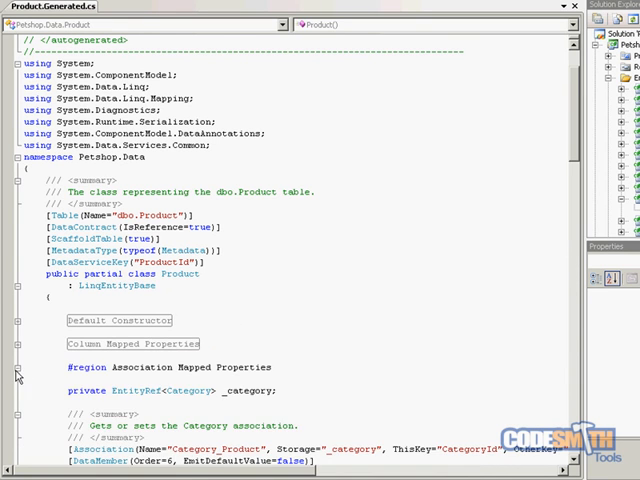
Expand the Association Mapped Properties region in Product.Generated.cs to see the Category association
scroll("down", 3)
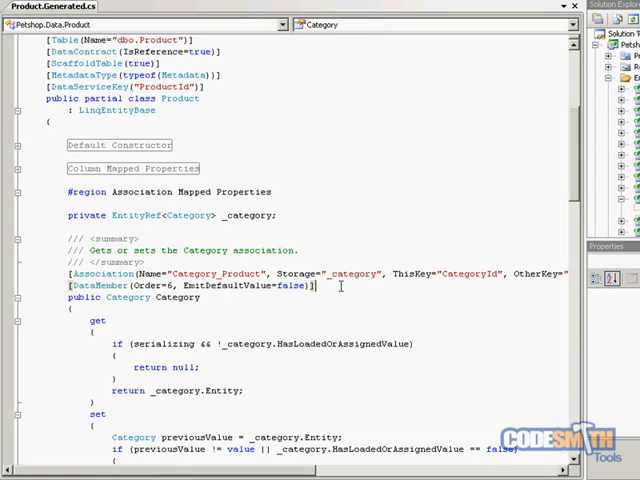
left_click(16, 192)
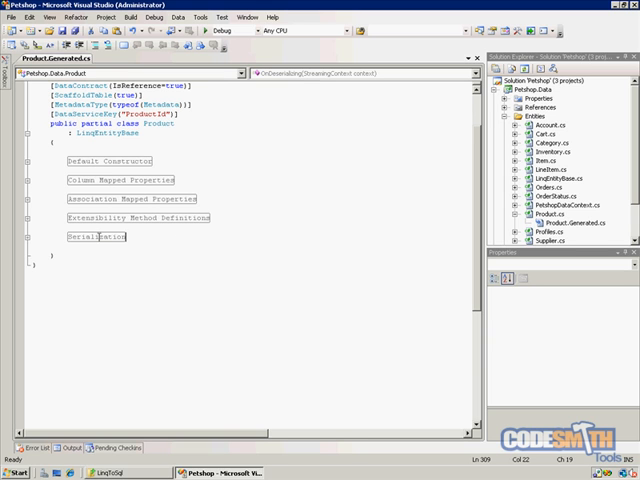
mouse_move(84, 100)
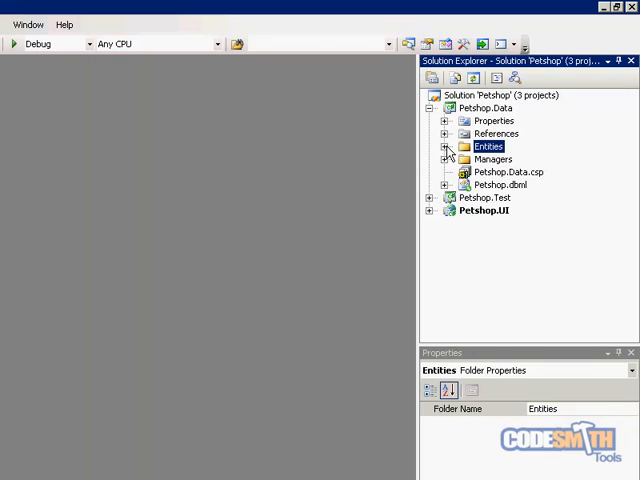
From Managers > ProductManager.cs, bring up ProductManager.Generated.cs and view GetByKey, GetByName and GetByCategoryId
left_click(446, 160)
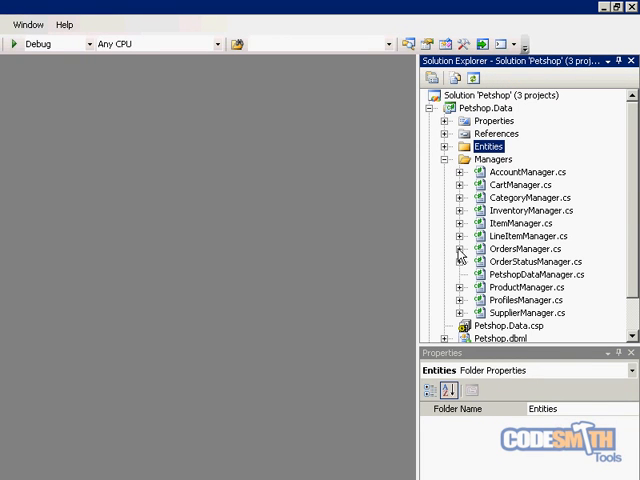
left_click(456, 288)
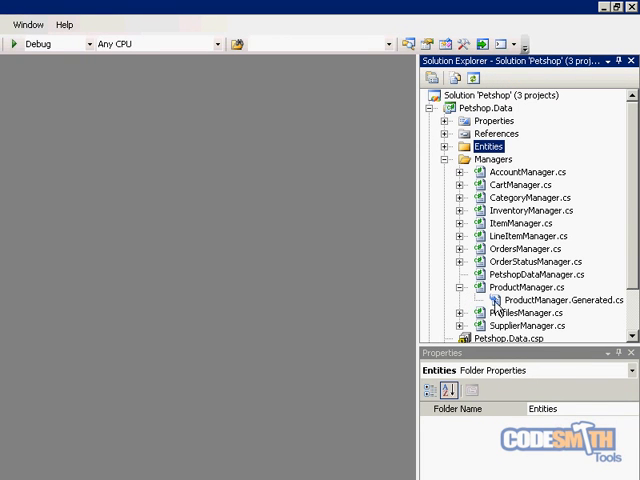
double_click(520, 288)
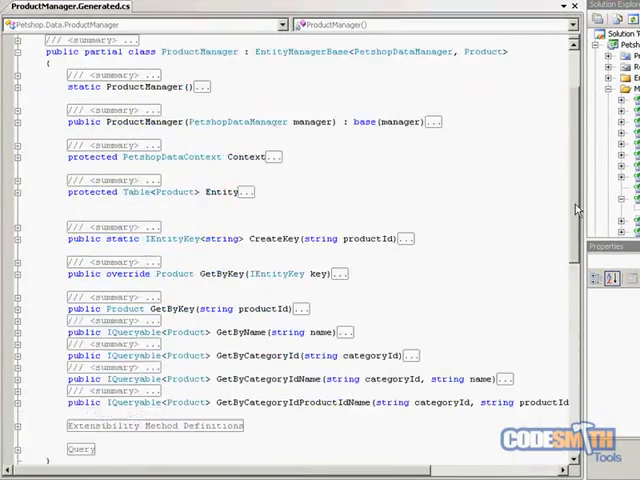
scroll("down", 3)
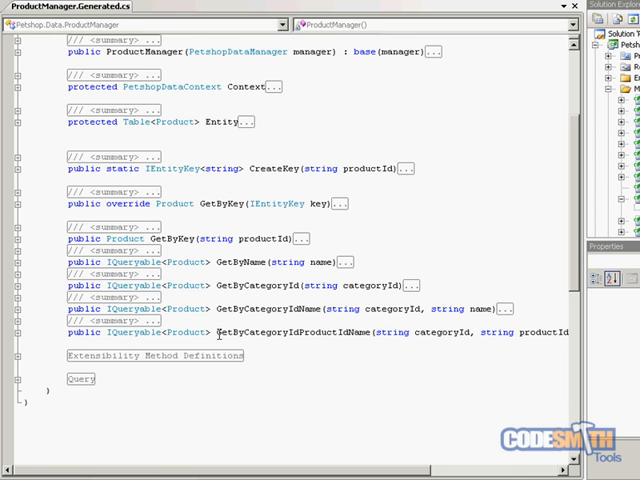
mouse_move(368, 332)
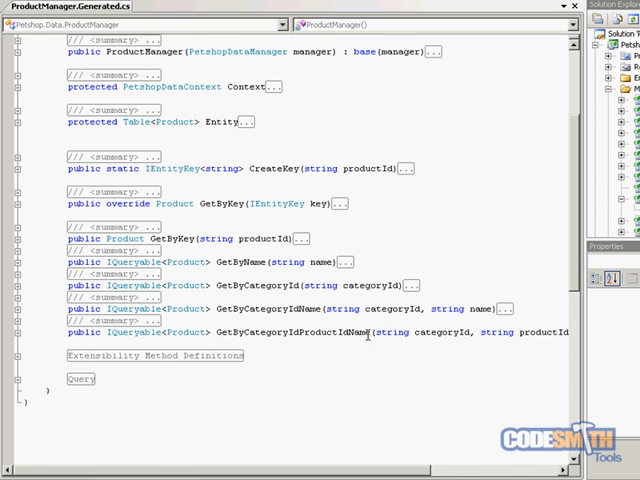